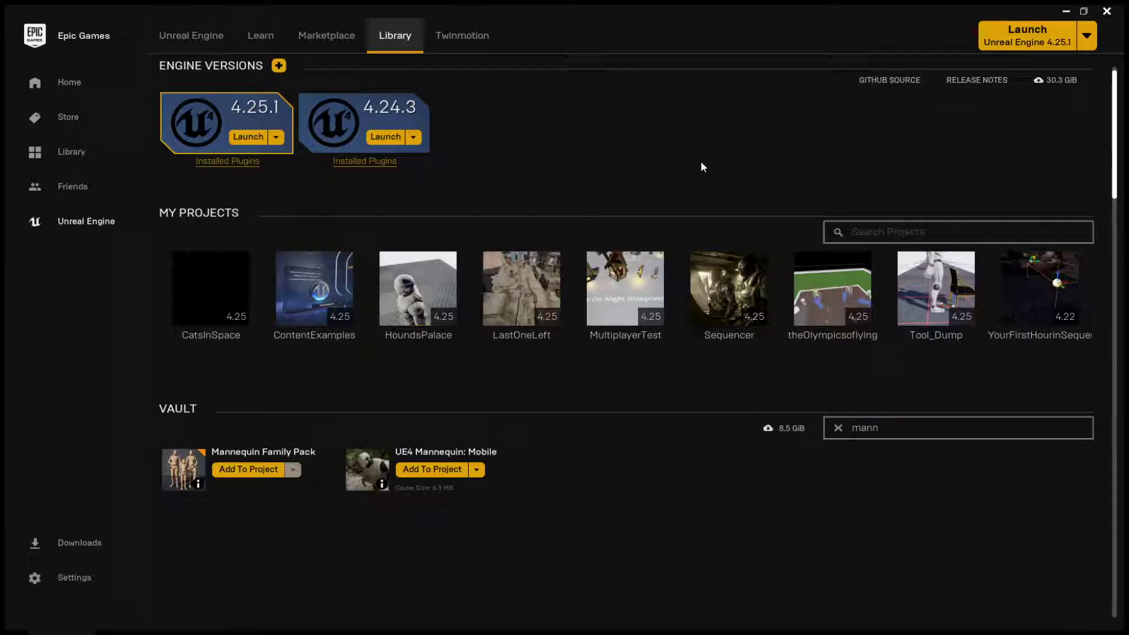
mouse_move(635, 514)
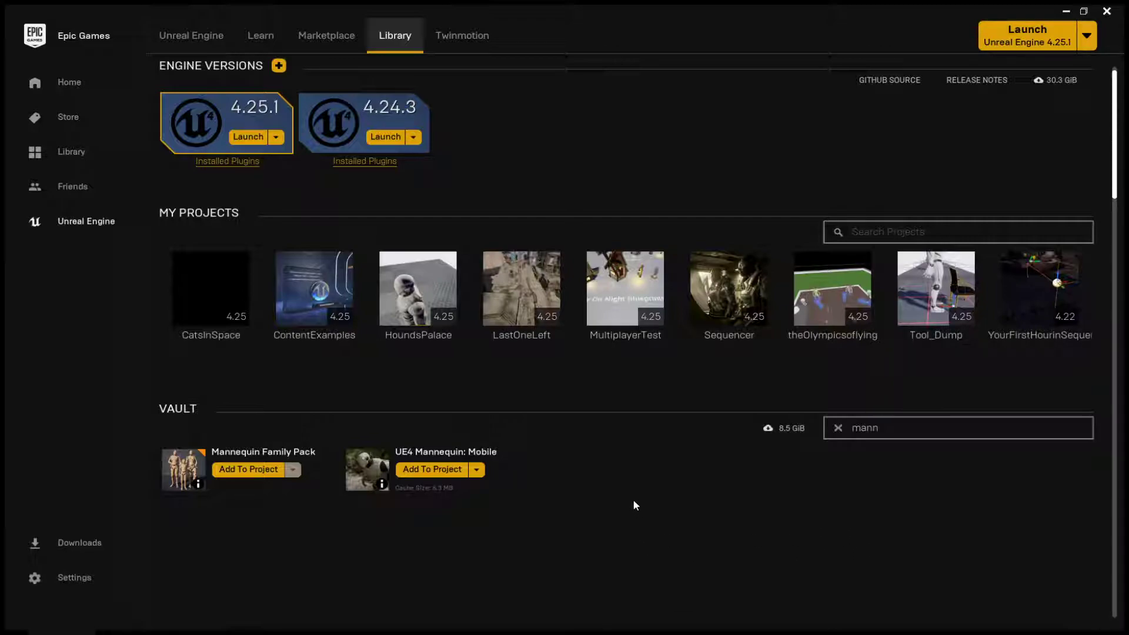
mouse_move(445, 452)
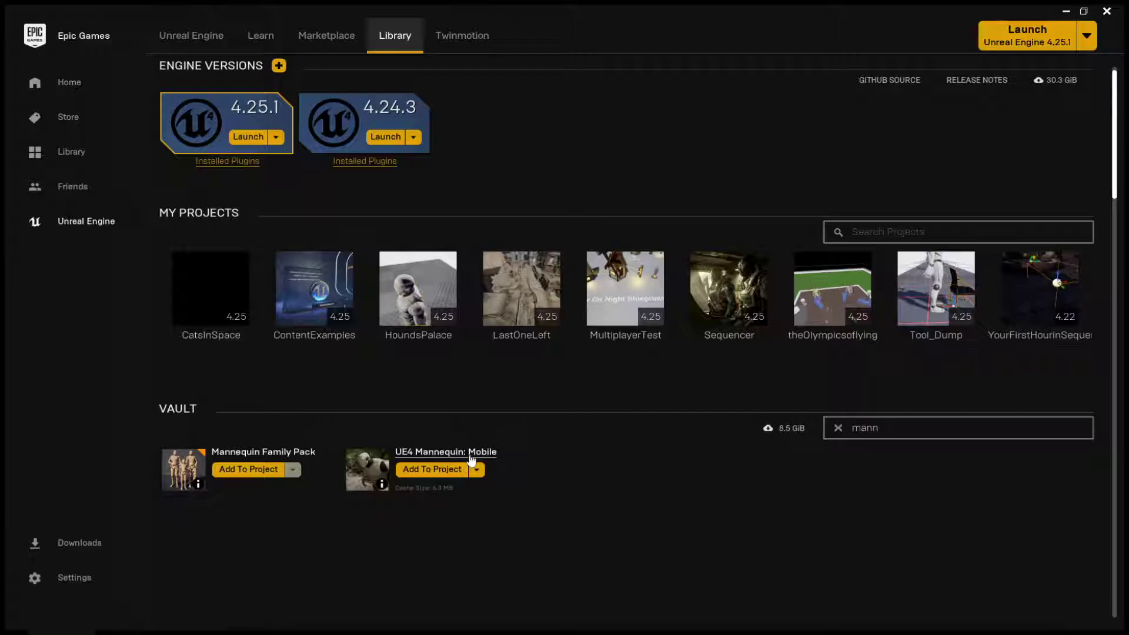
Check the UE4 Mannequin: Mobile details, then start adding it with all projects listed.
click(325, 34)
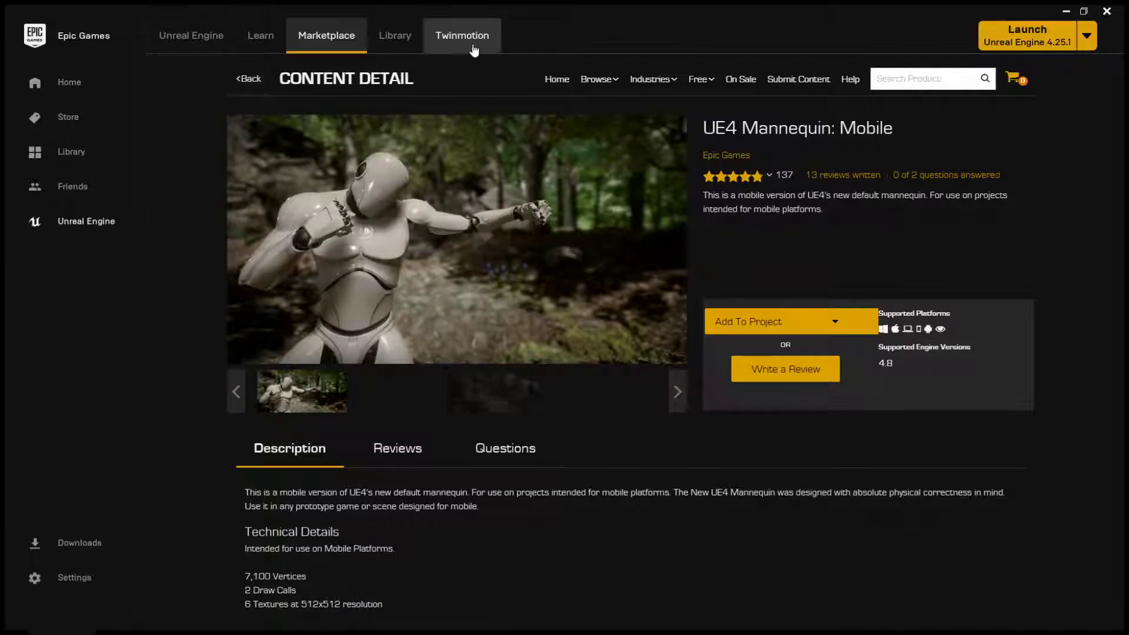
click(395, 35)
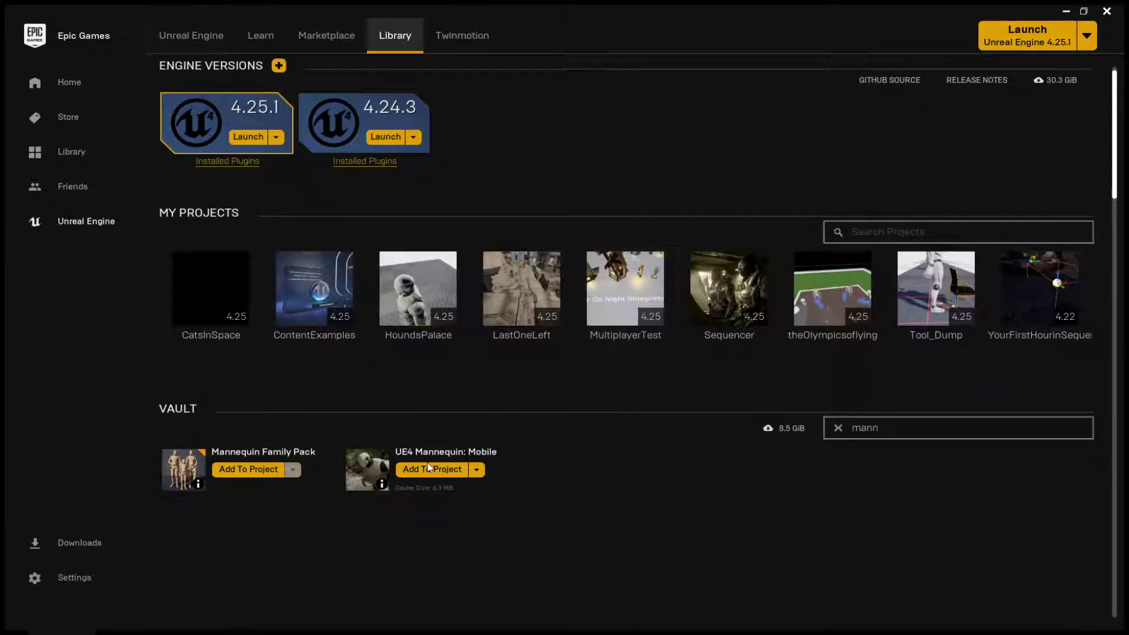
click(432, 469)
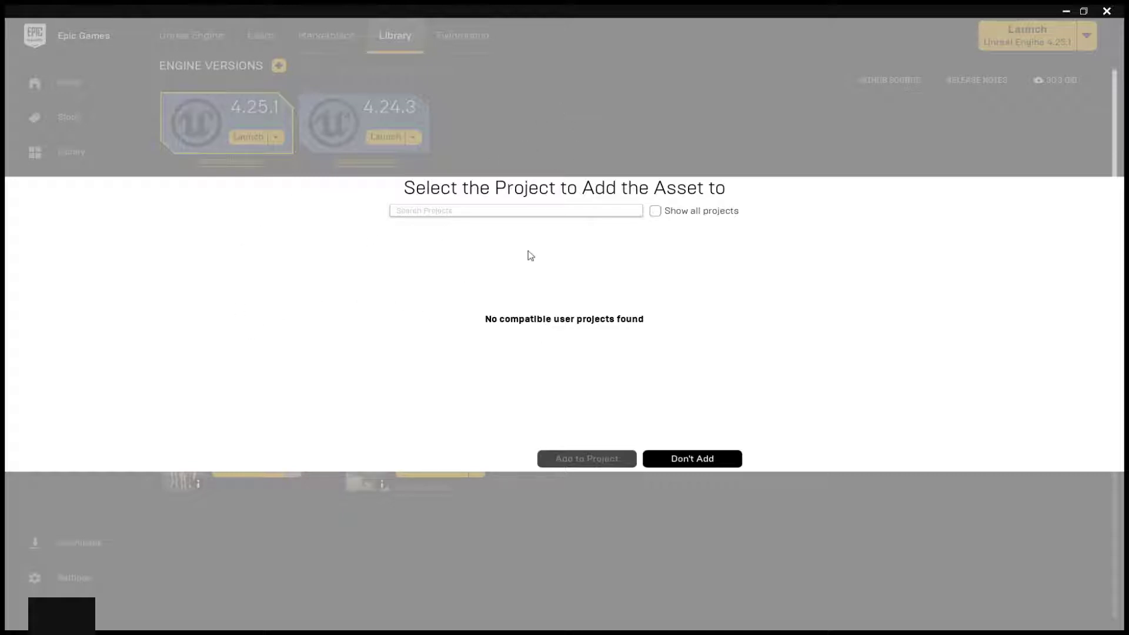
mouse_move(577, 353)
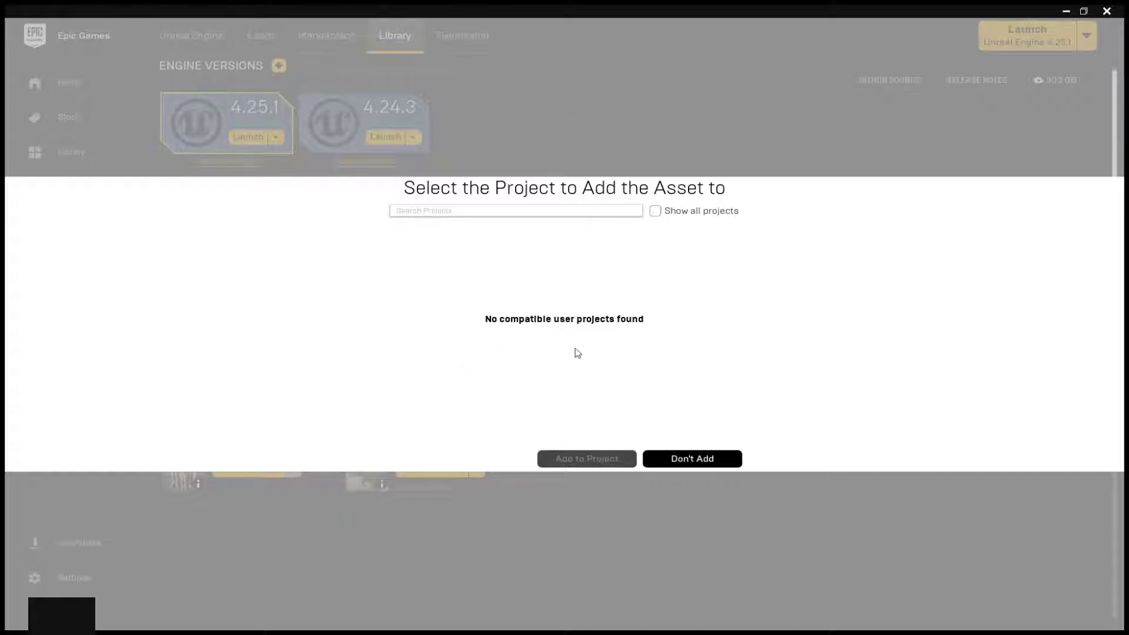
mouse_move(429, 256)
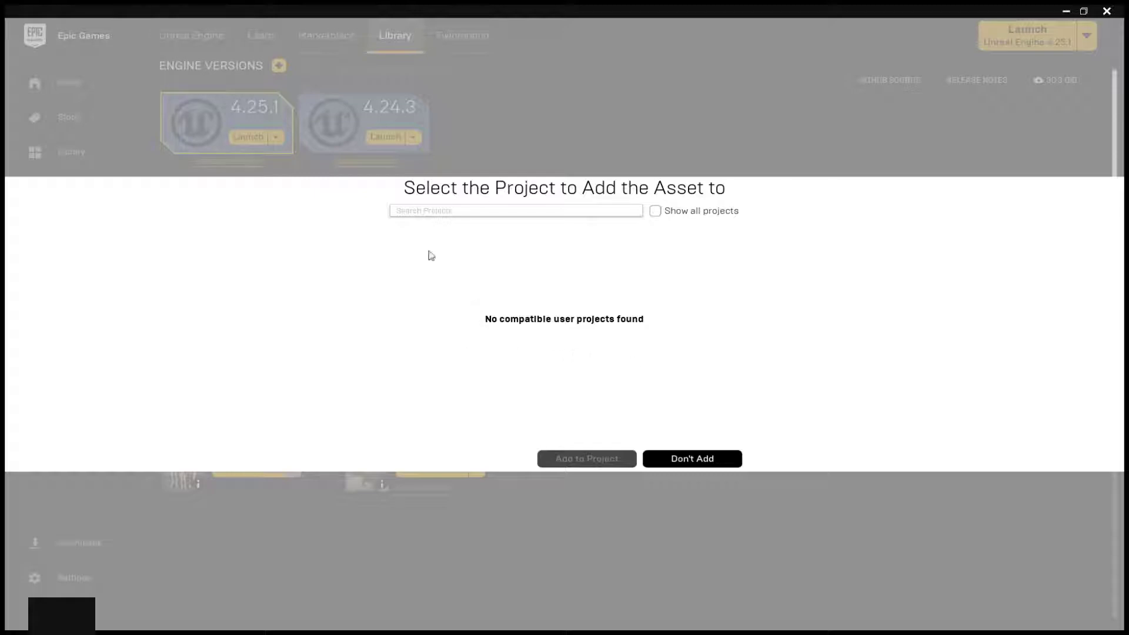
mouse_move(656, 211)
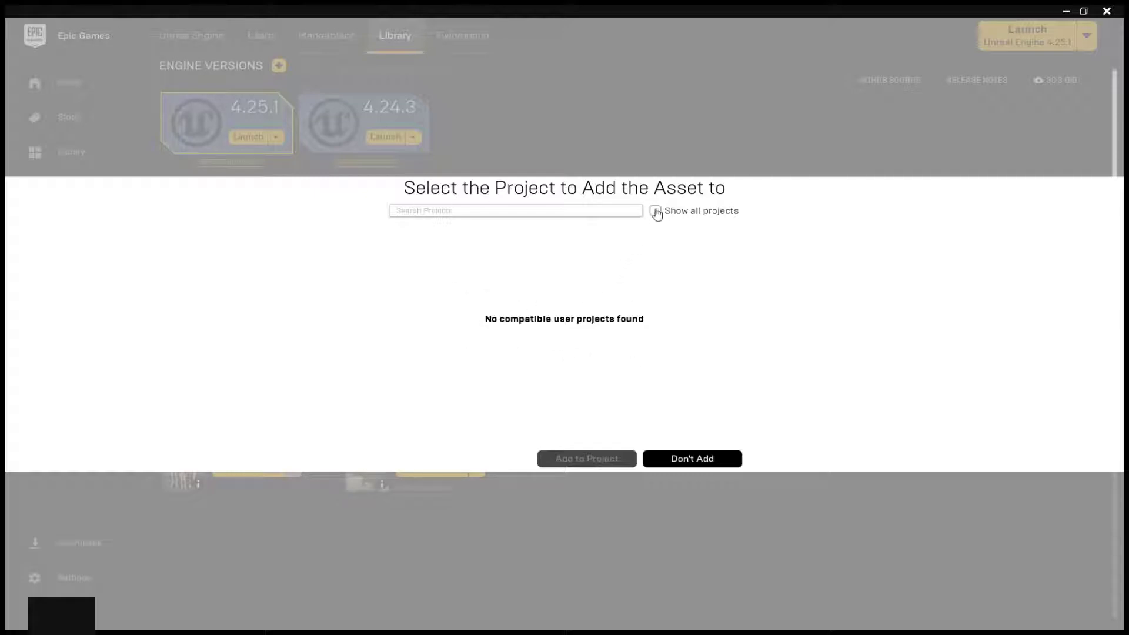
click(654, 210)
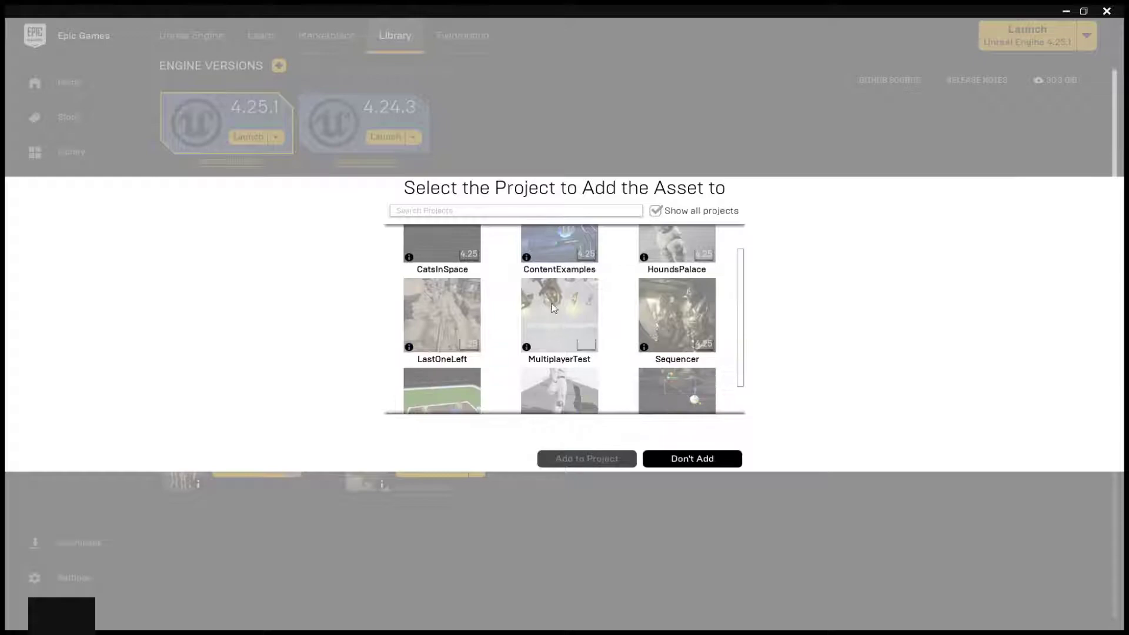
Add the asset's 4.8 version to the MultiplayerTest project.
click(559, 316)
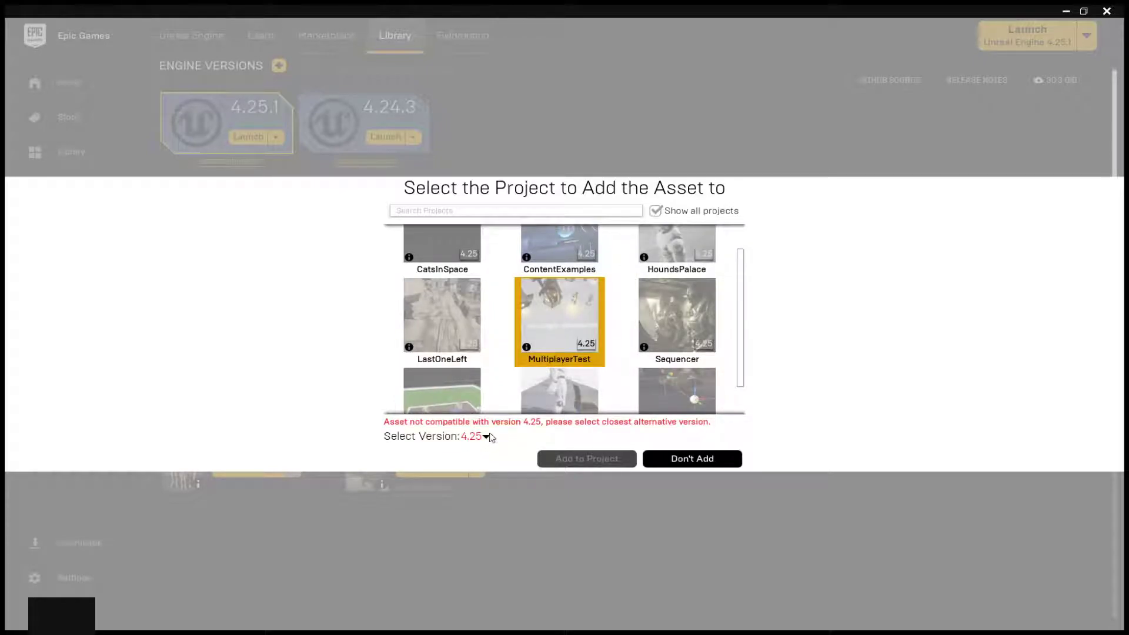
mouse_move(583, 431)
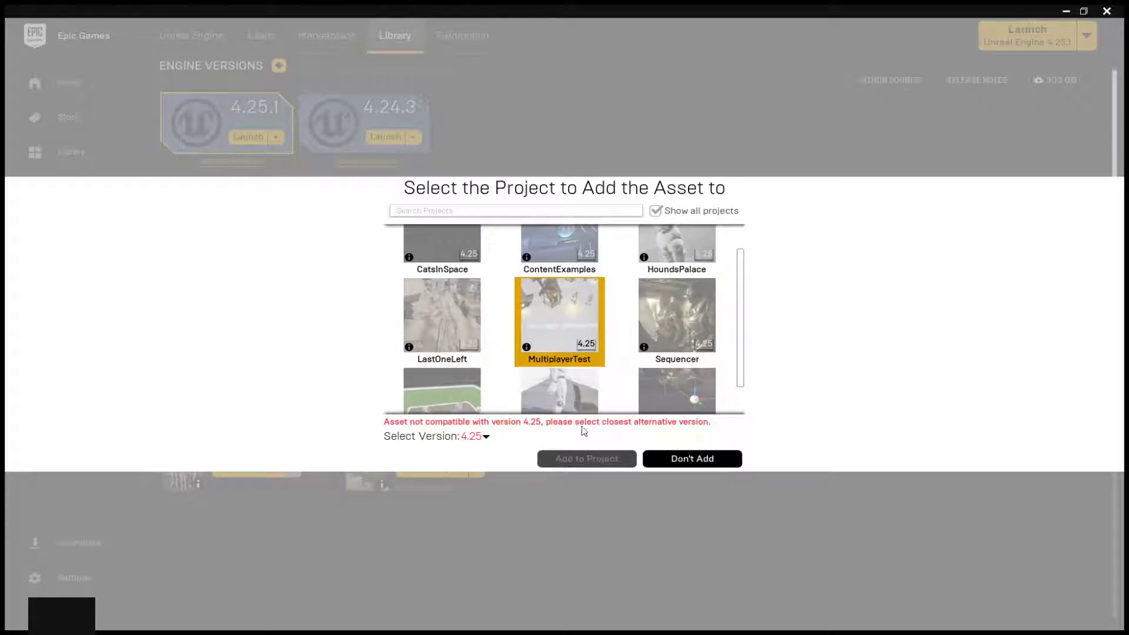
click(484, 435)
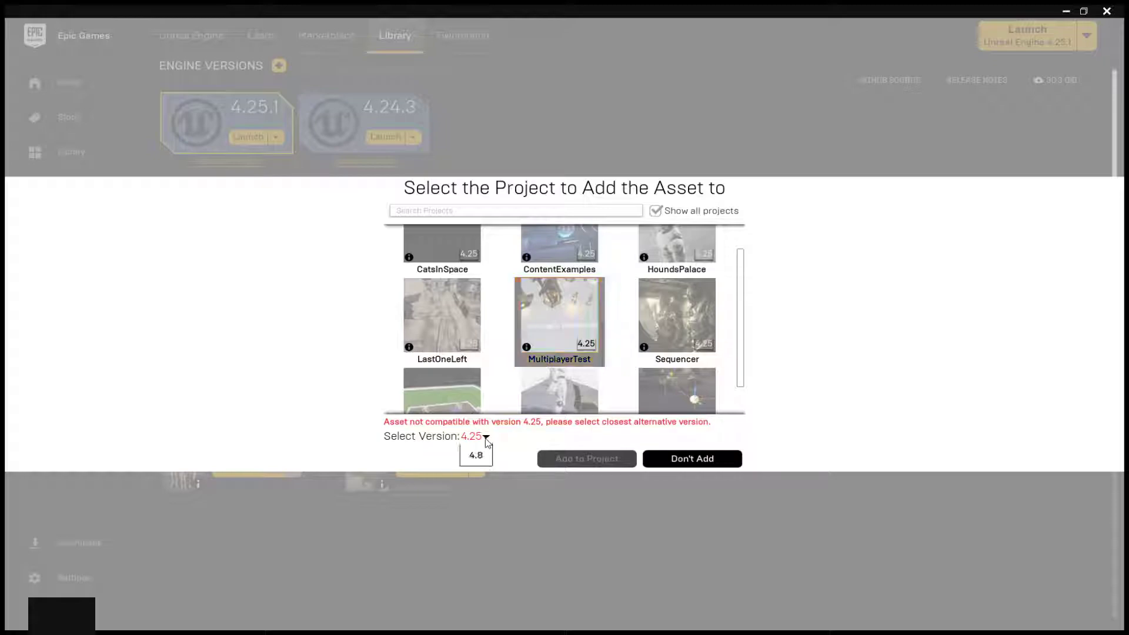
click(475, 455)
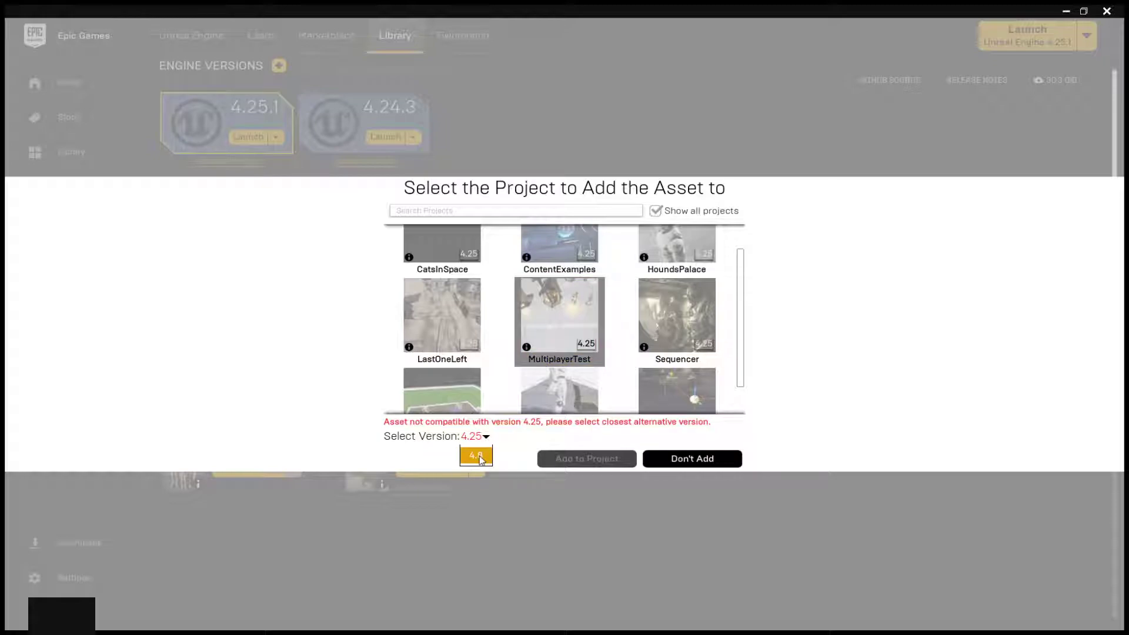
click(475, 457)
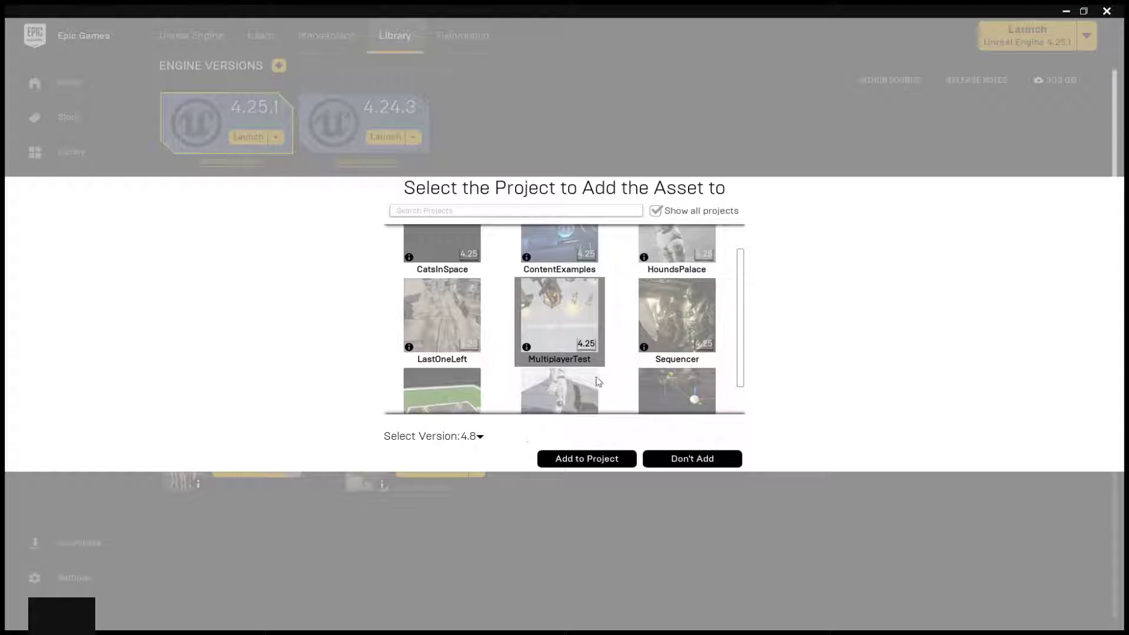
click(559, 321)
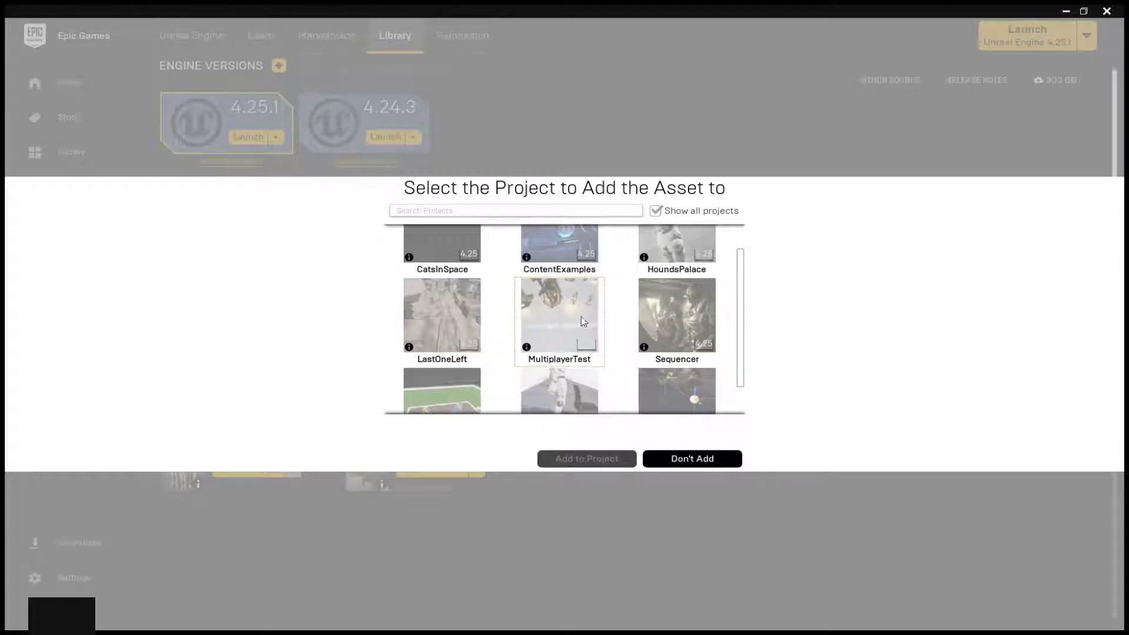
click(558, 316)
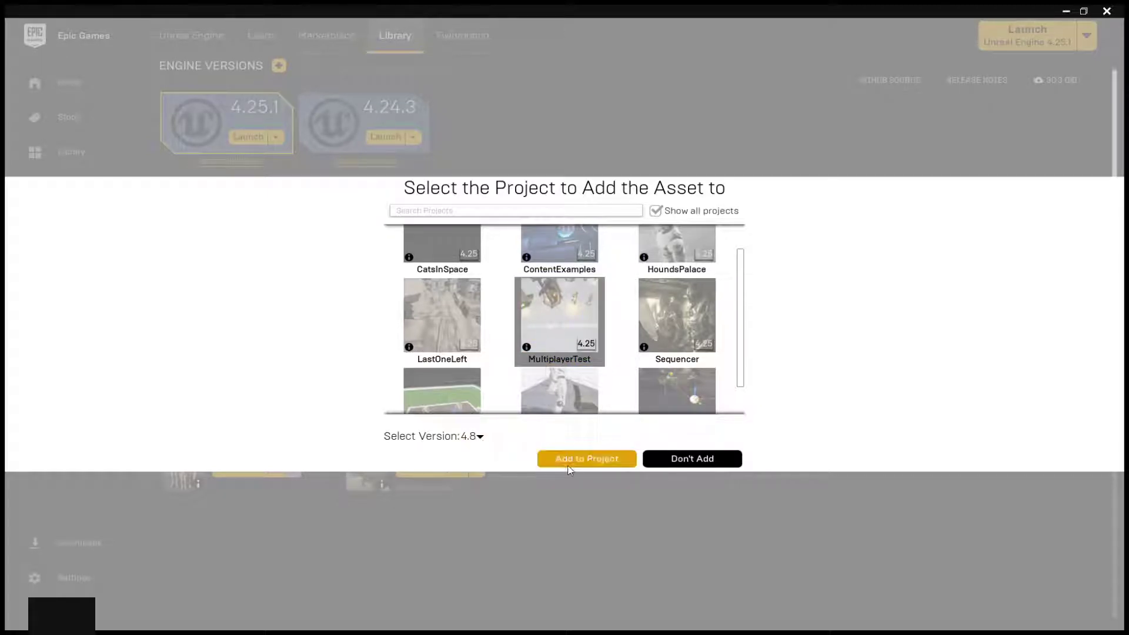
click(586, 458)
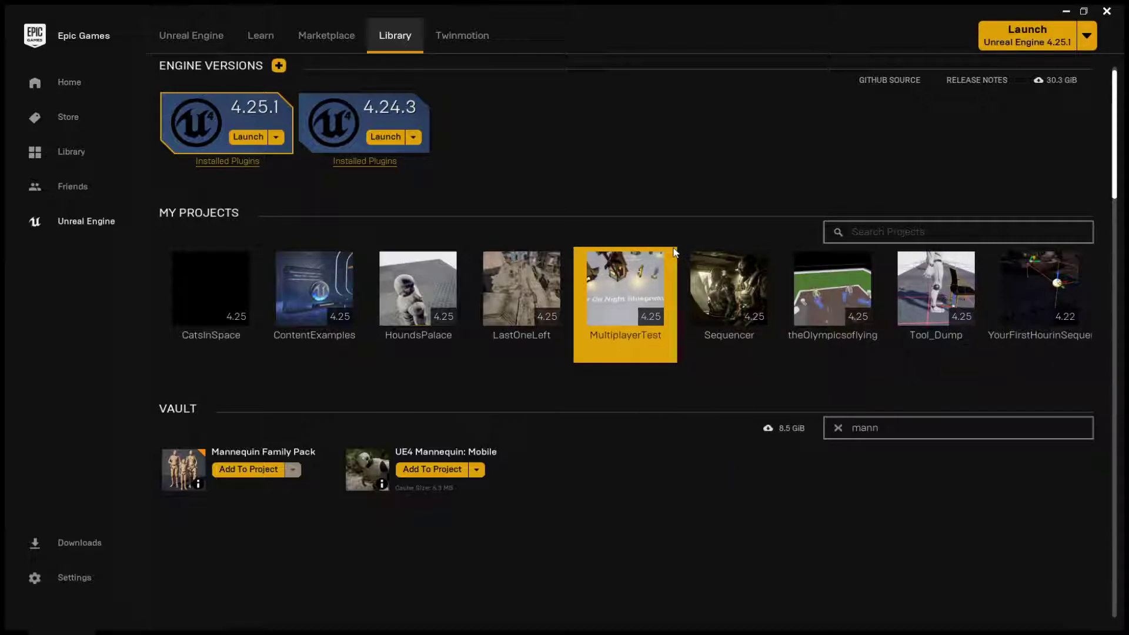
mouse_move(14, 240)
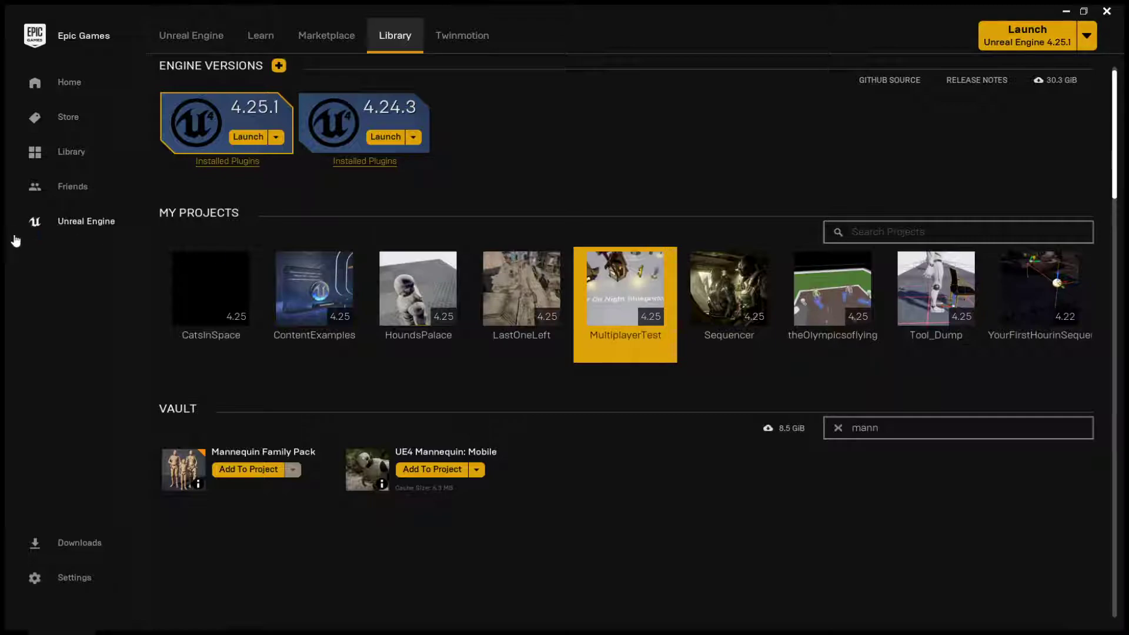
mouse_move(118, 273)
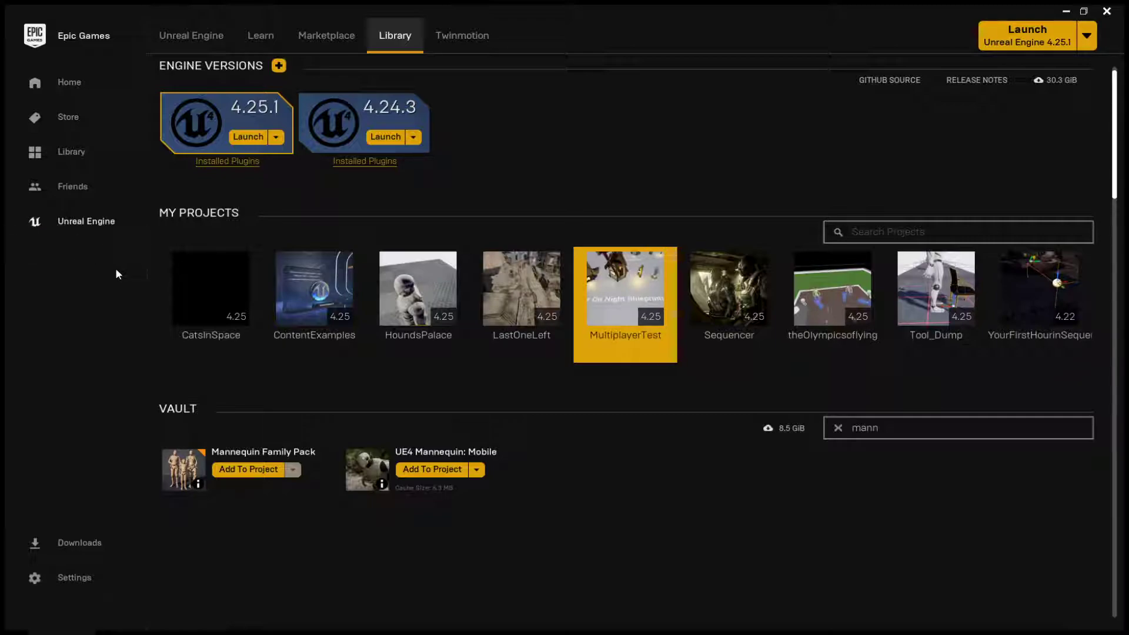
mouse_move(121, 279)
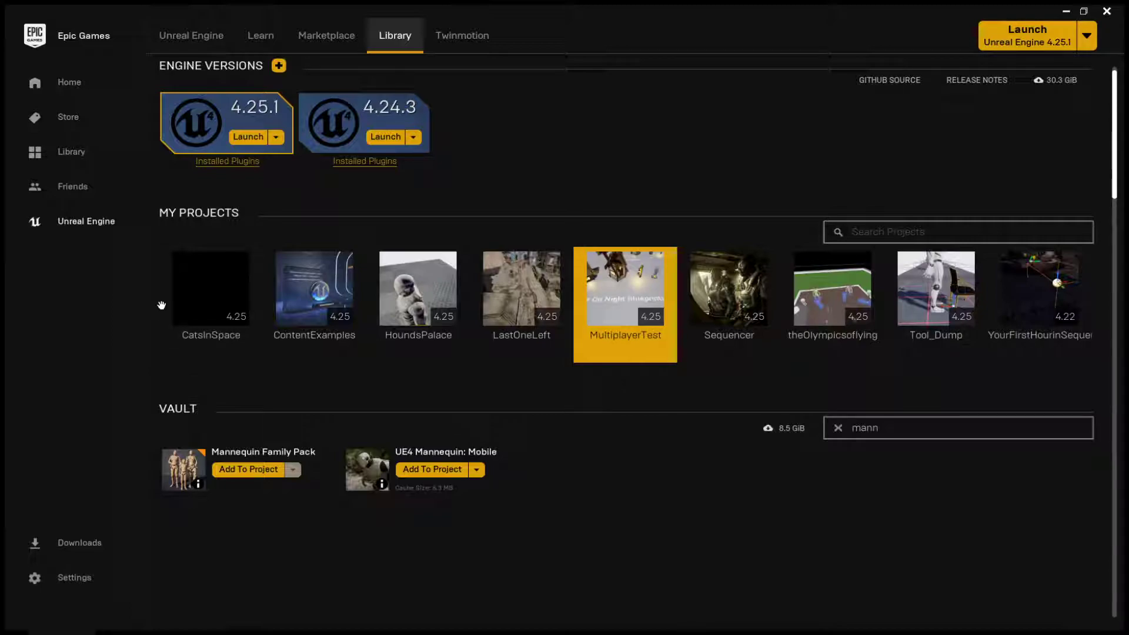
mouse_move(769, 539)
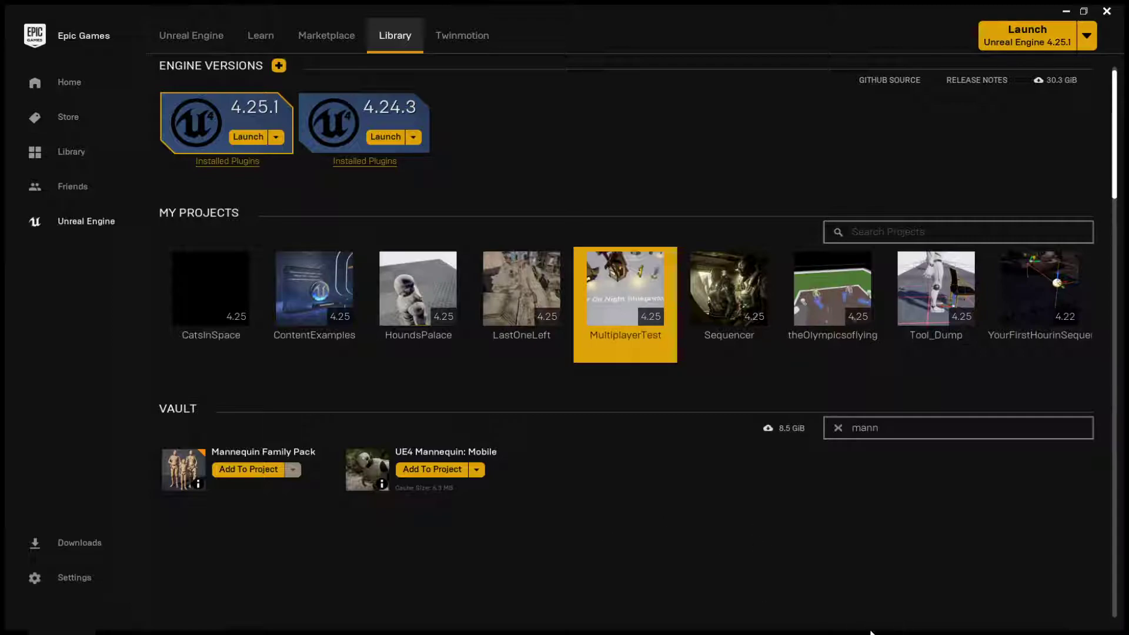
mouse_move(547, 543)
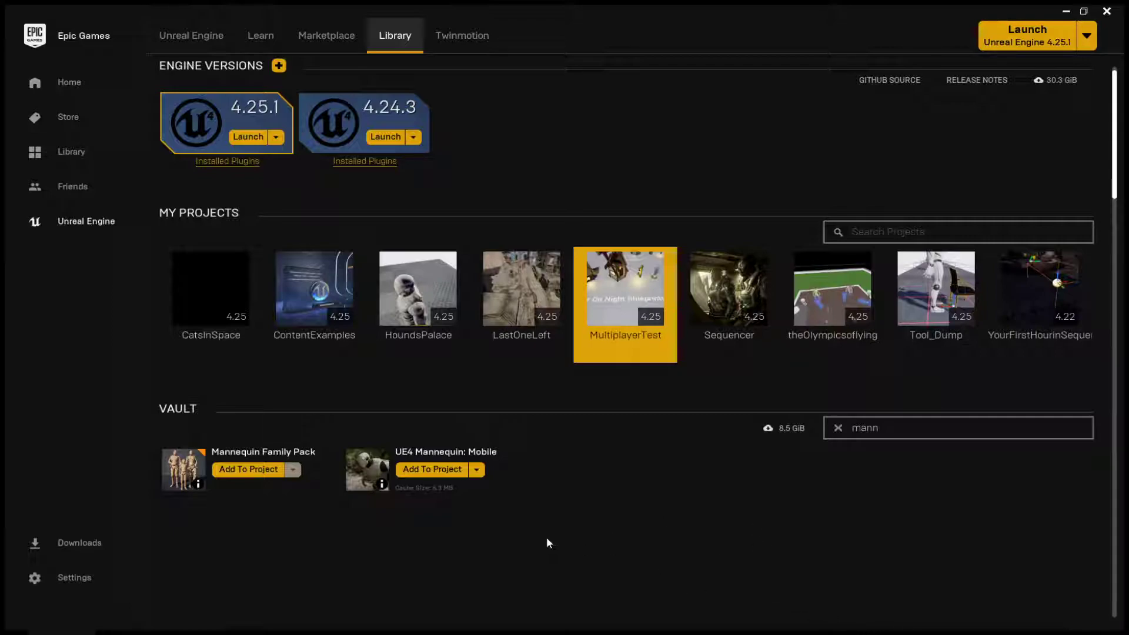
mouse_move(94, 490)
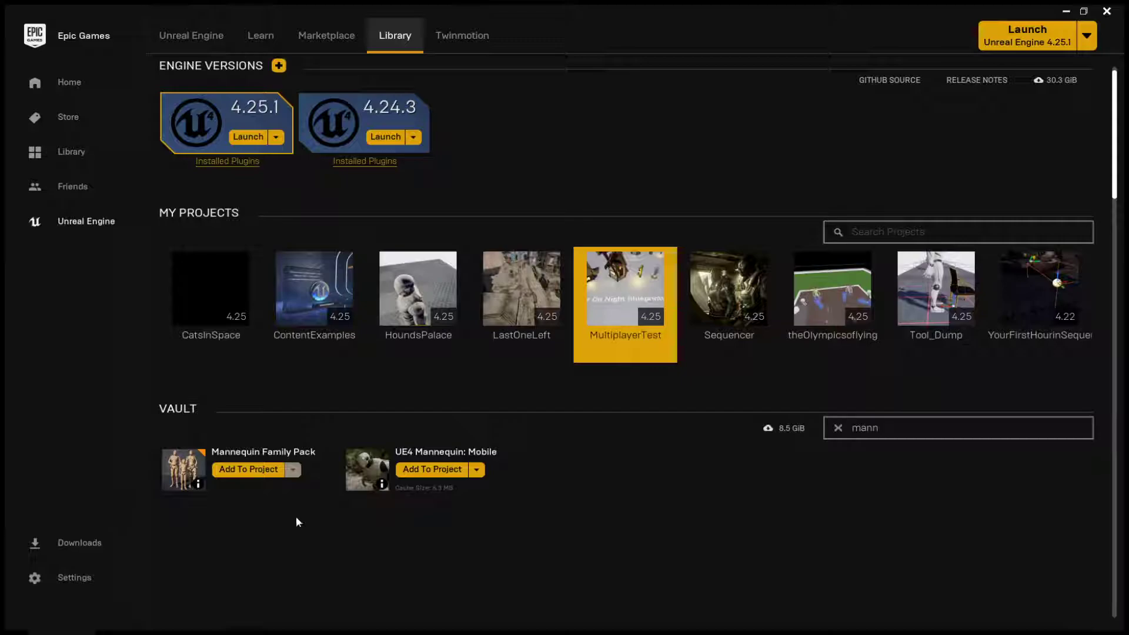
mouse_move(308, 493)
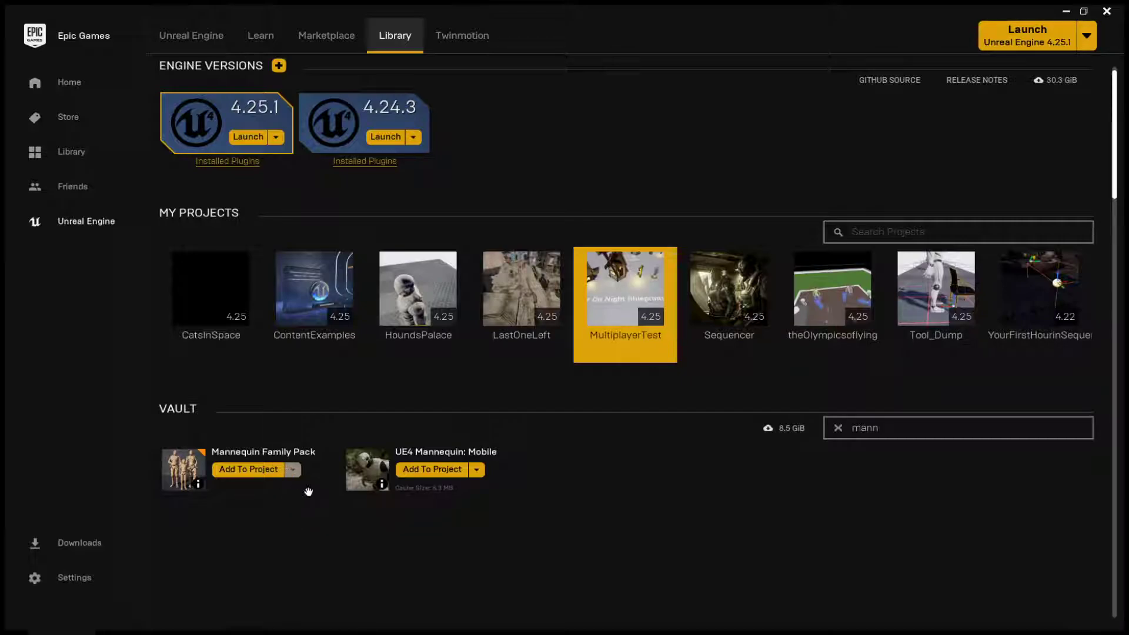
mouse_move(569, 311)
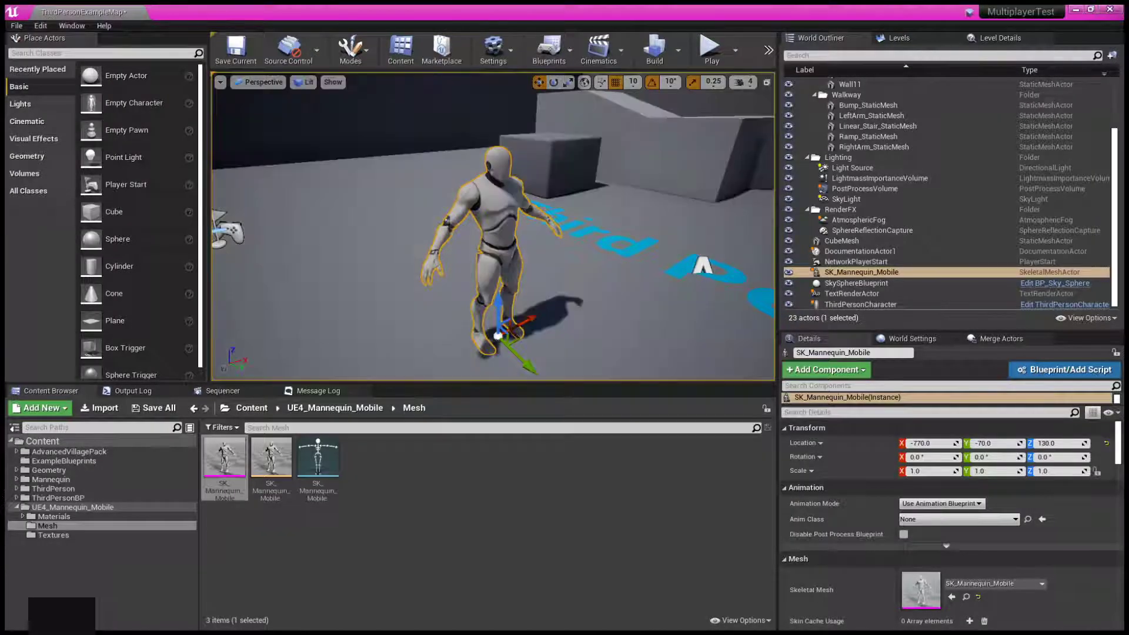
Inspect ThirdPersonCharacter beside the mobile mannequin in Brush Wireframe, Unlit, then Lit view.
click(304, 83)
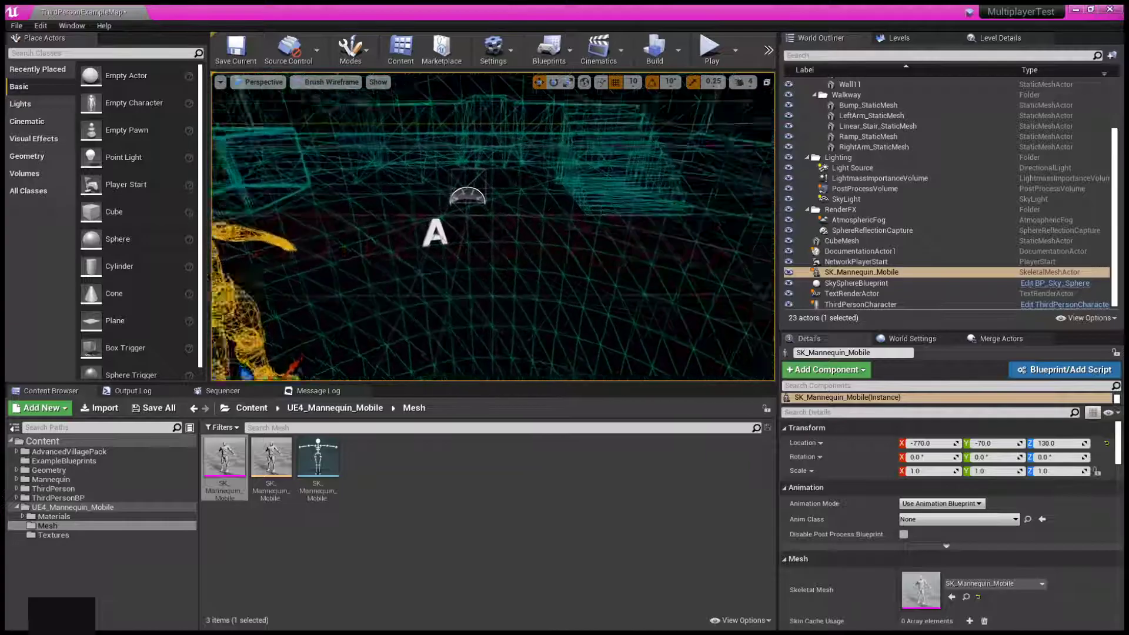
click(861, 304)
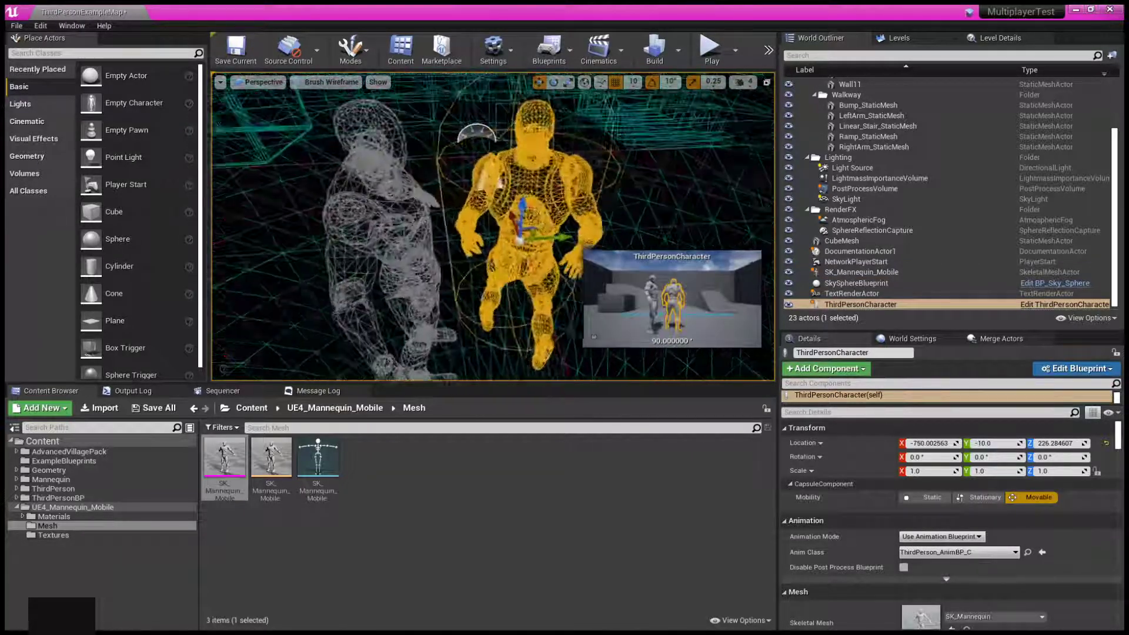
click(326, 82)
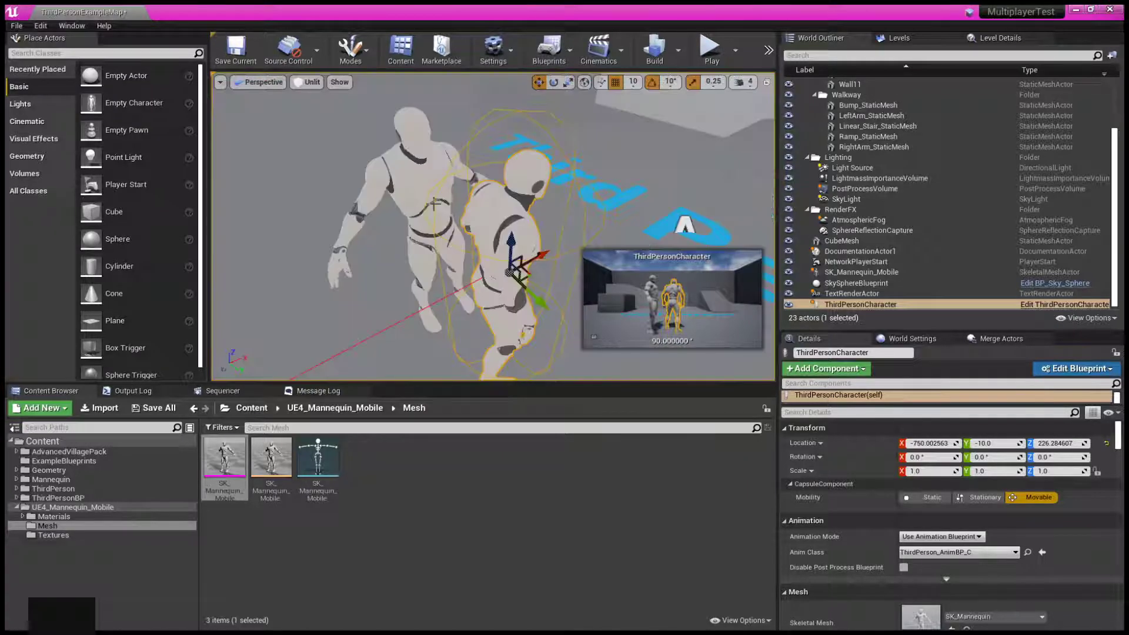
click(310, 83)
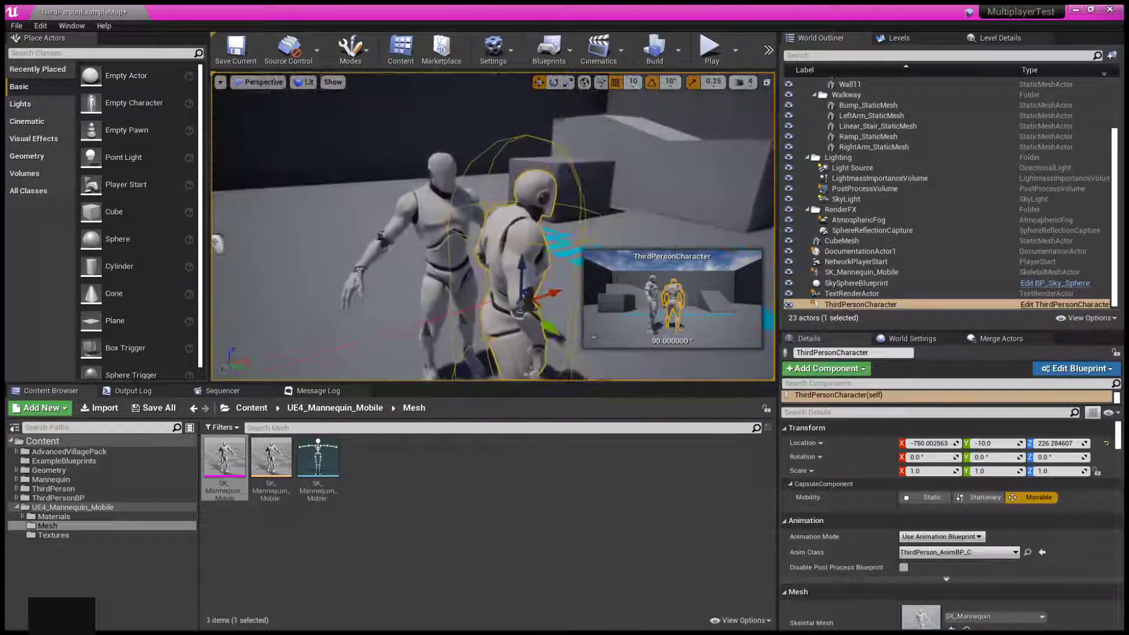